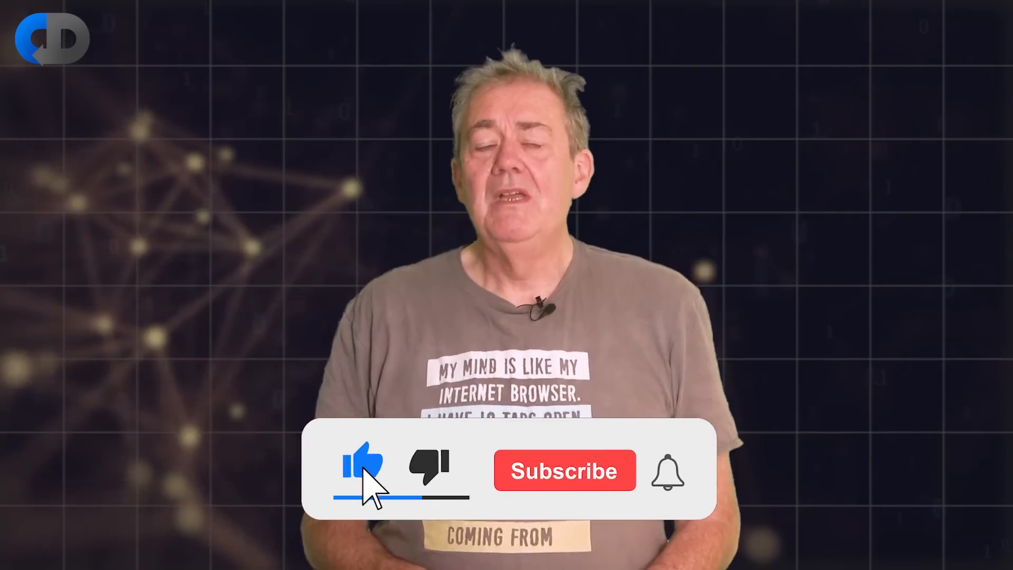
- Scroll through the Params test class to walk past the parameter tests
left_click(564, 470)
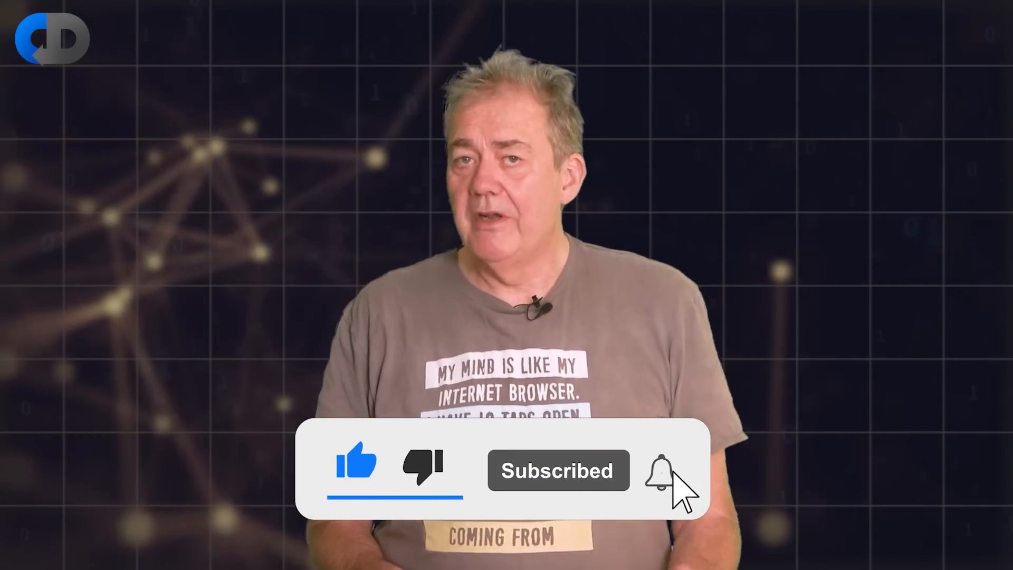
left_click(660, 469)
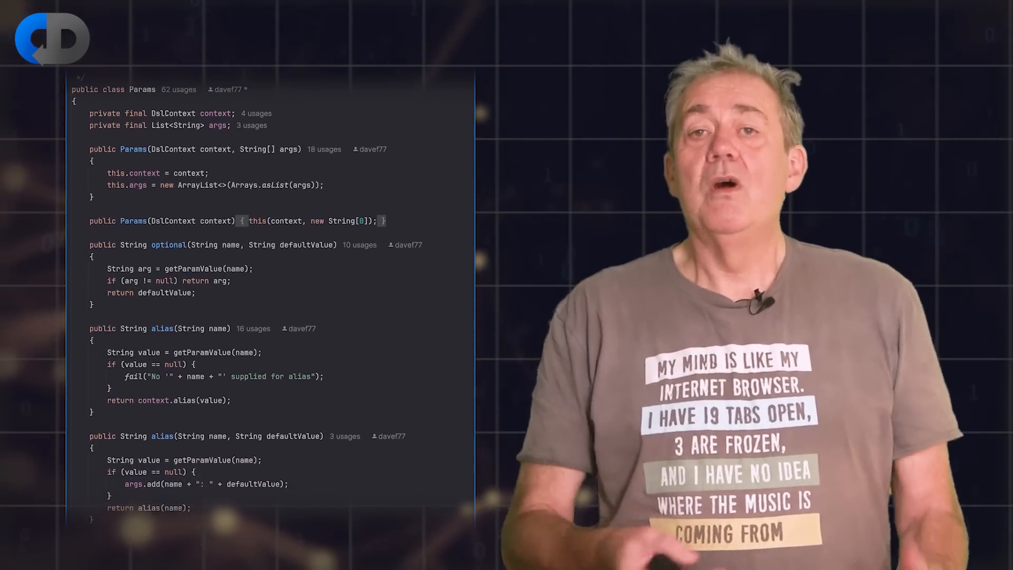
scroll("down", 3)
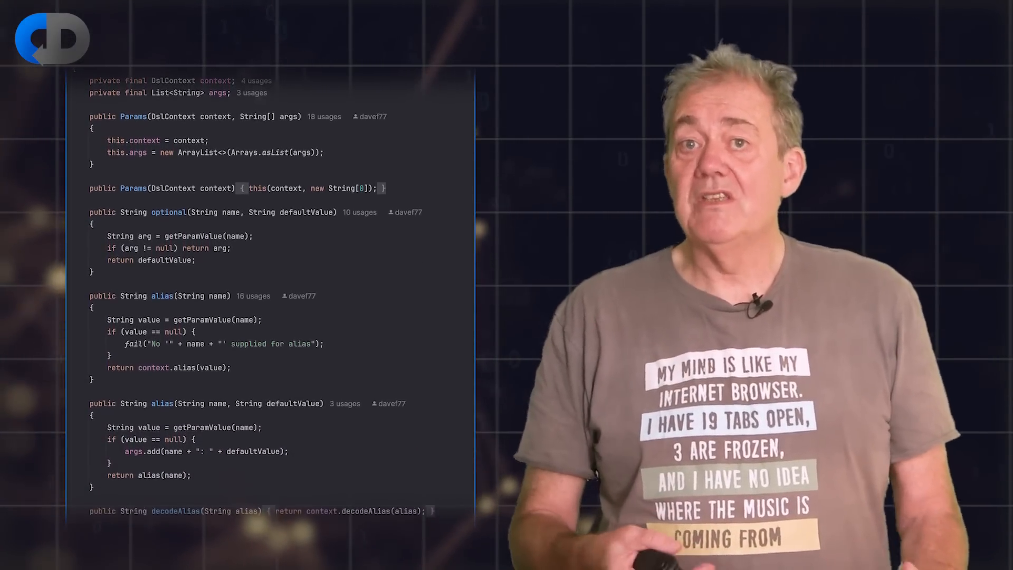
scroll("down", 3)
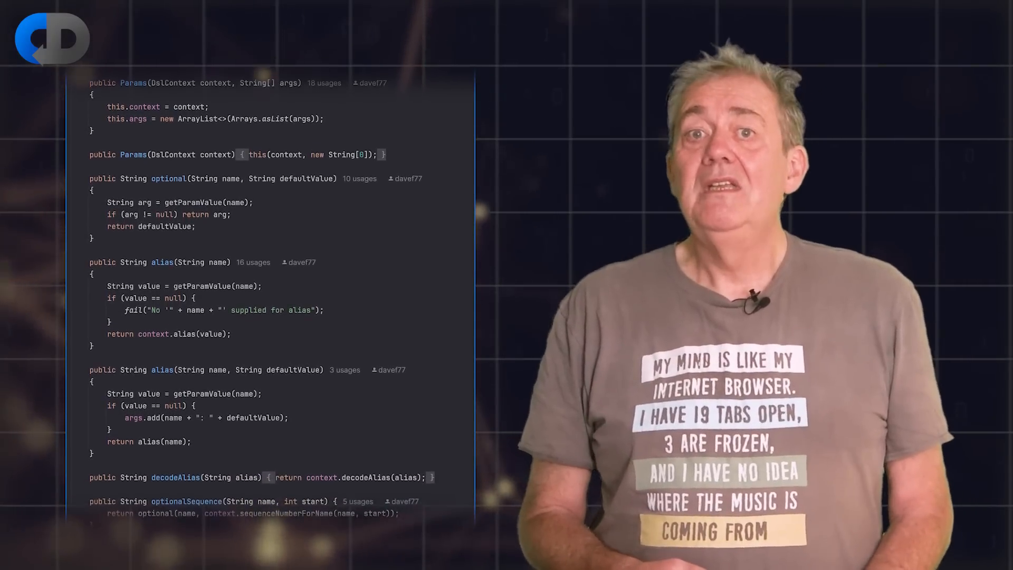
scroll("down", 3)
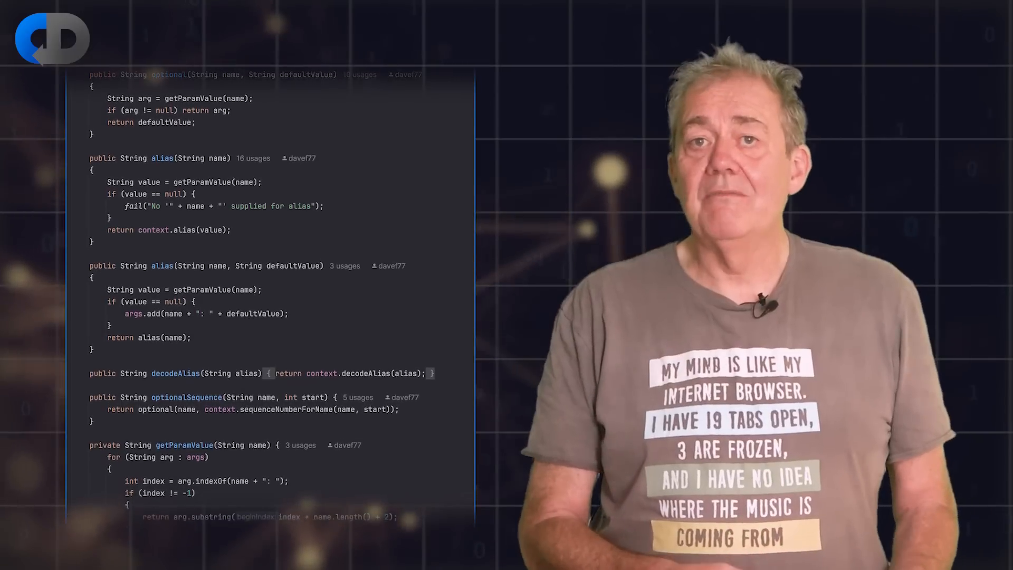
scroll("down", 3)
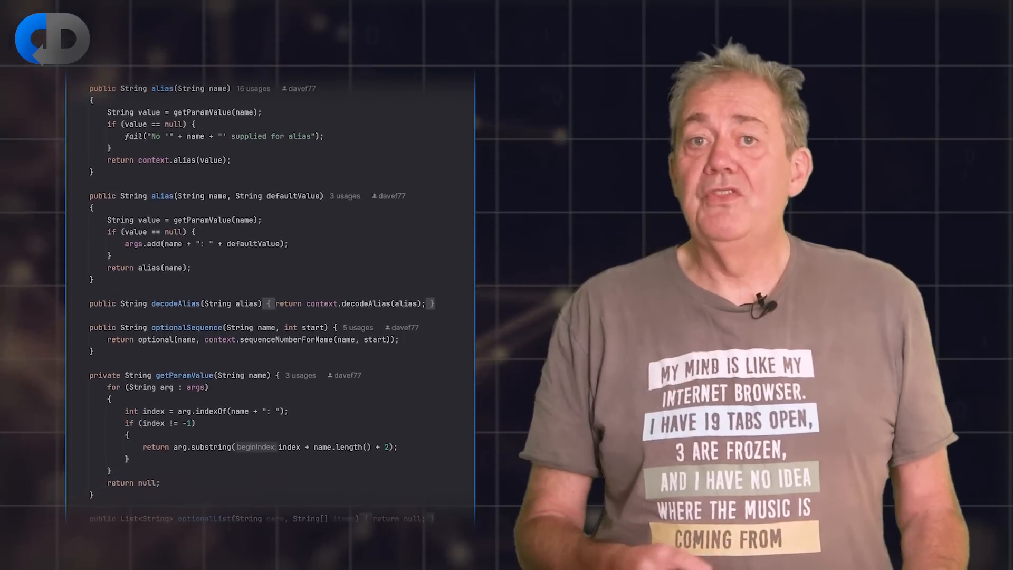
scroll("down", 3)
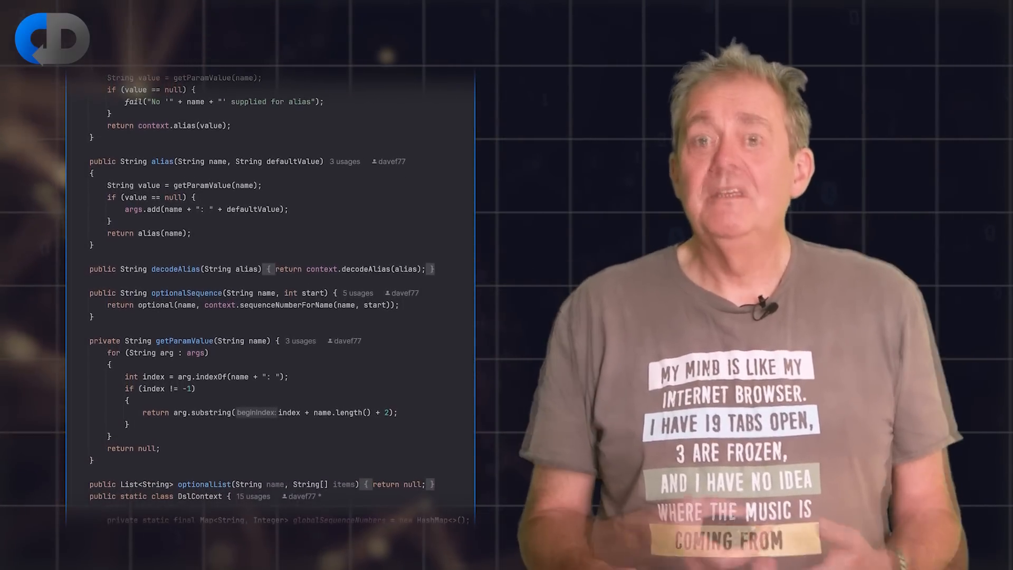
scroll("down", 3)
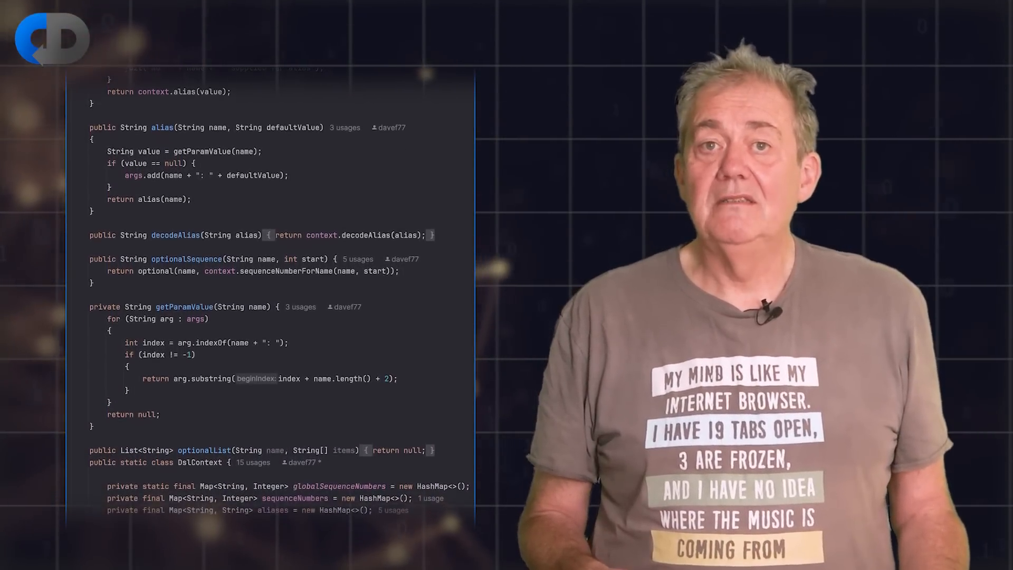
scroll("down", 3)
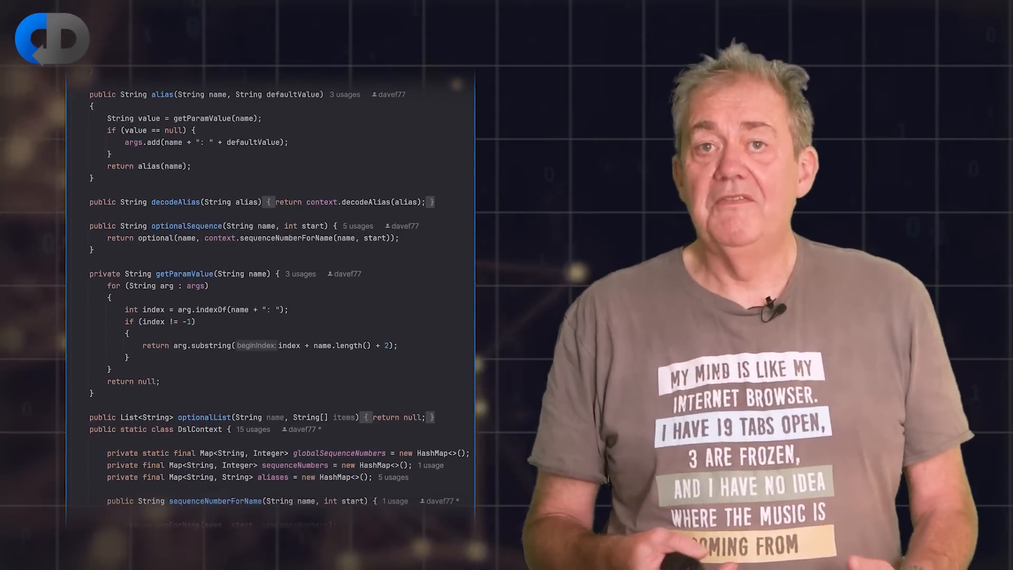
scroll("down", 3)
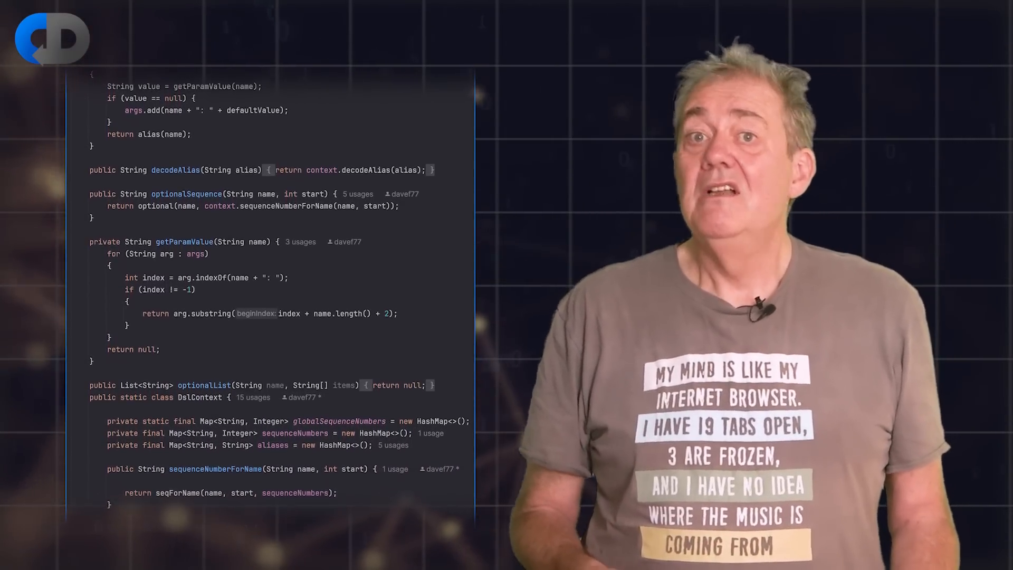
scroll("down", 3)
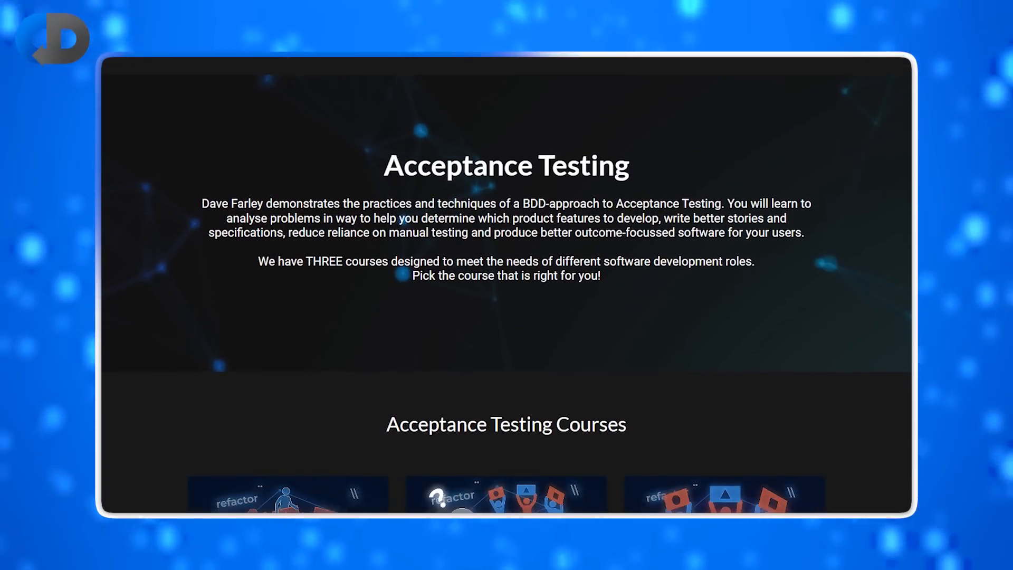
scroll("down", 3)
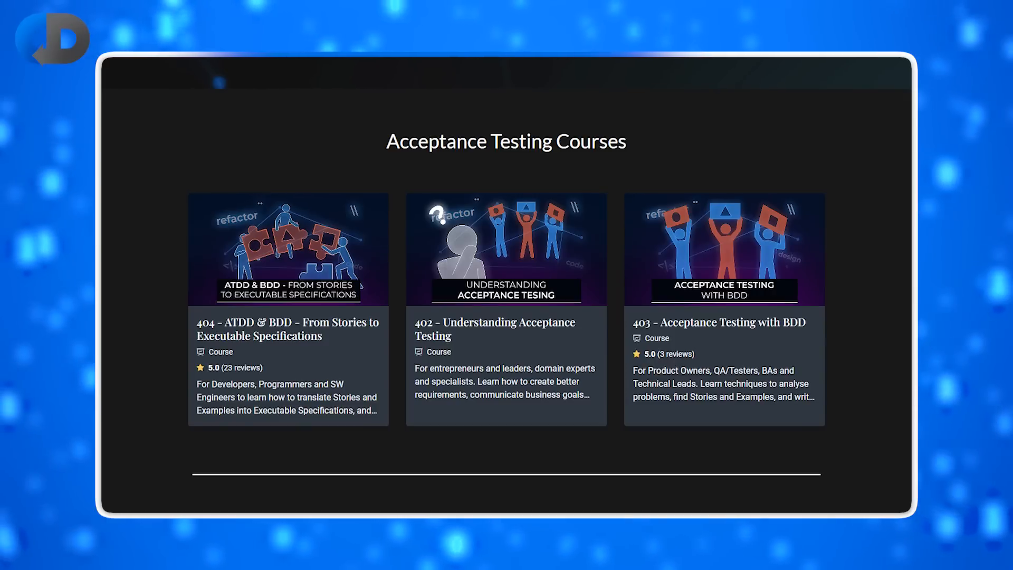
scroll("up", 3)
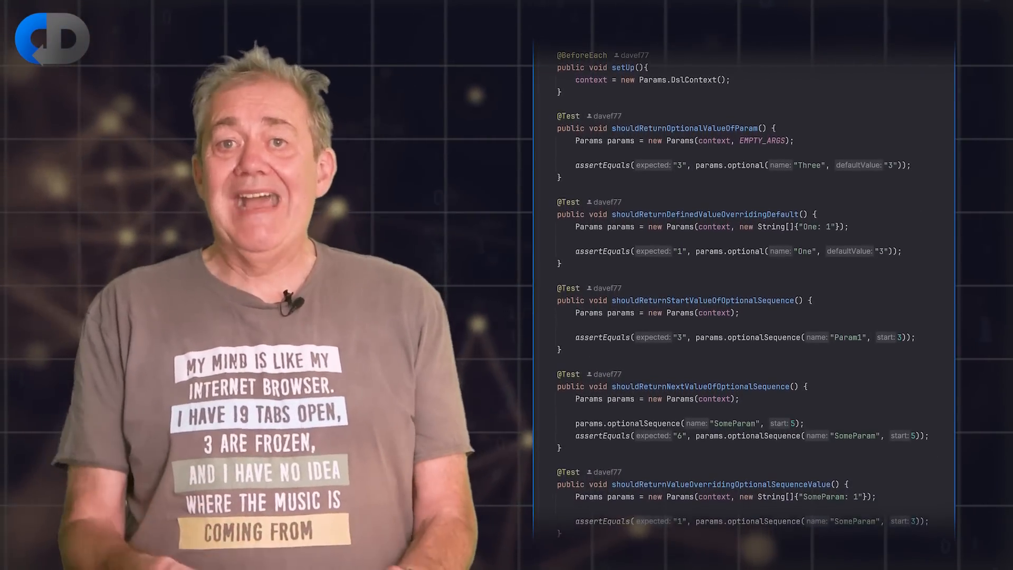
- Scroll further down to the alias tests, ending at shouldUseSuppliedNameAsRootOfAlias
scroll("down", 3)
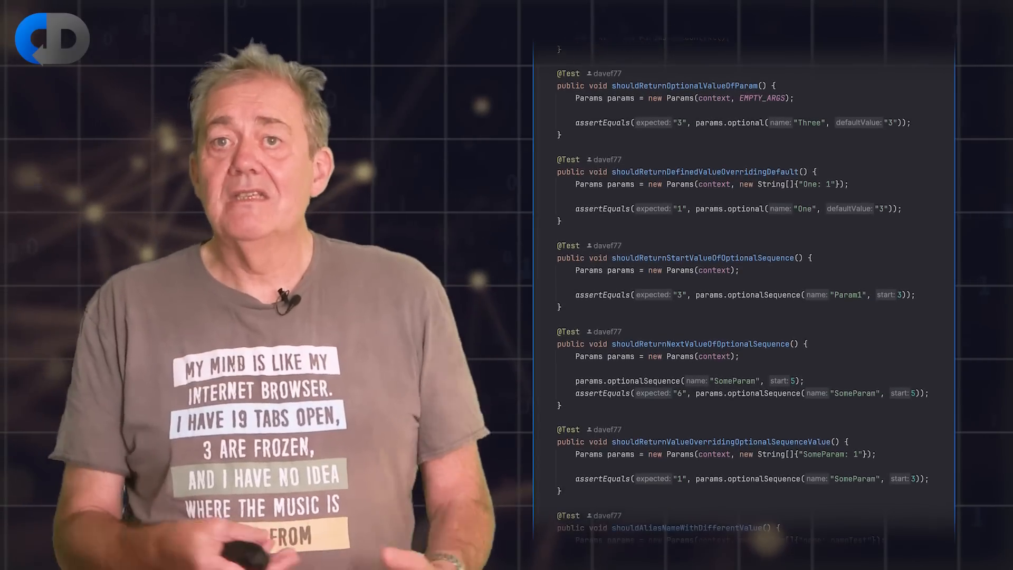
scroll("down", 3)
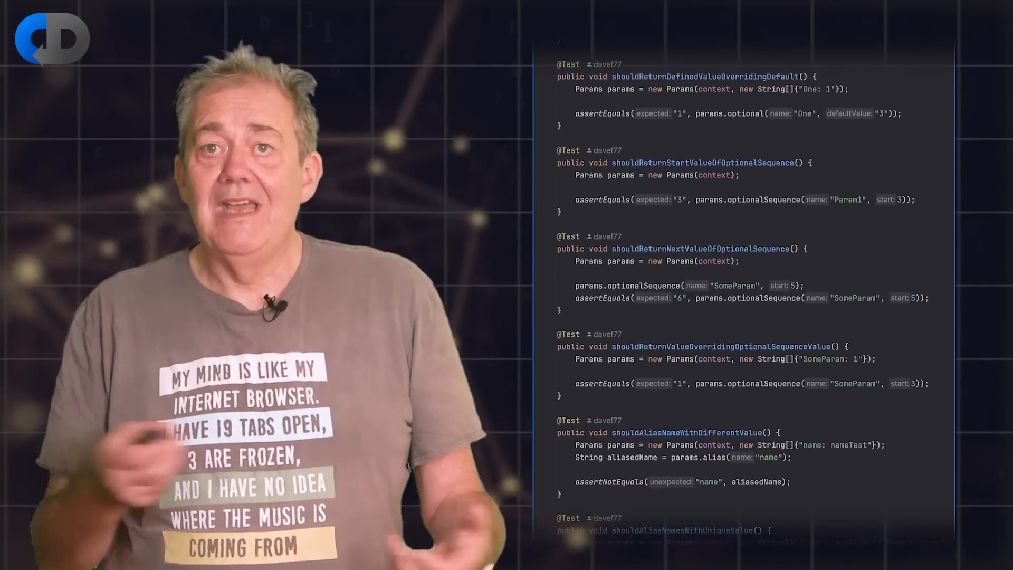
scroll("down", 3)
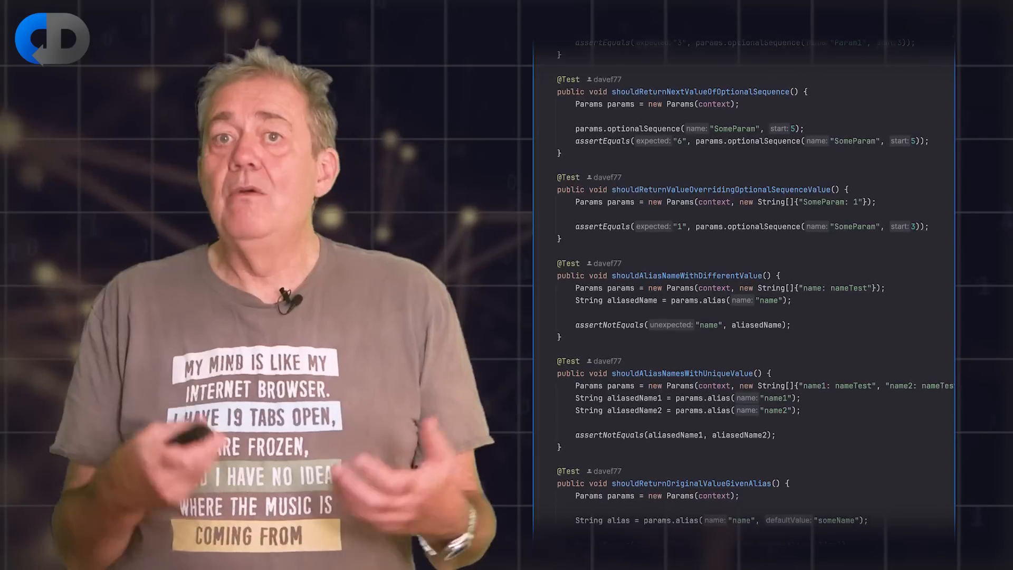
scroll("down", 3)
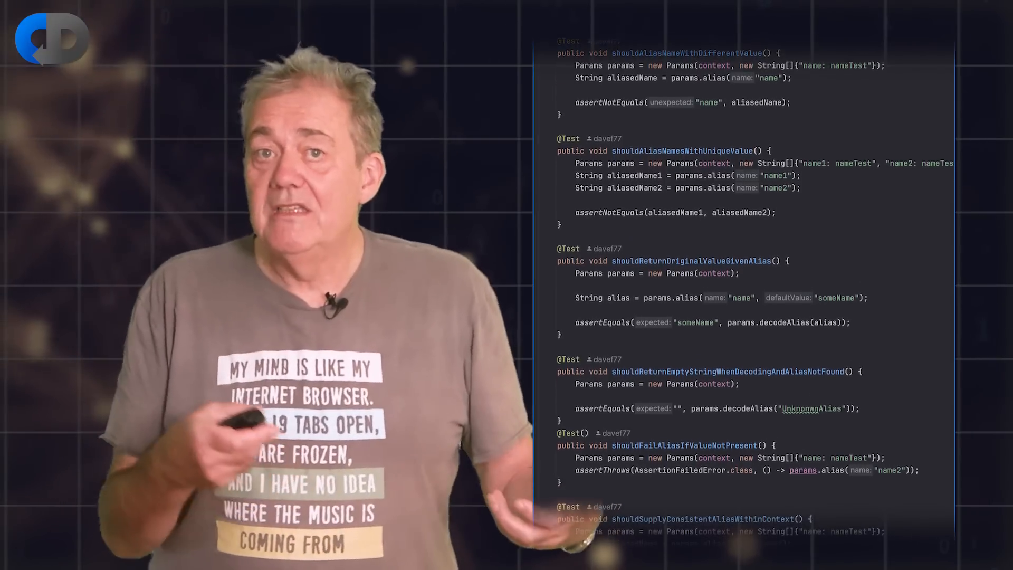
scroll("down", 3)
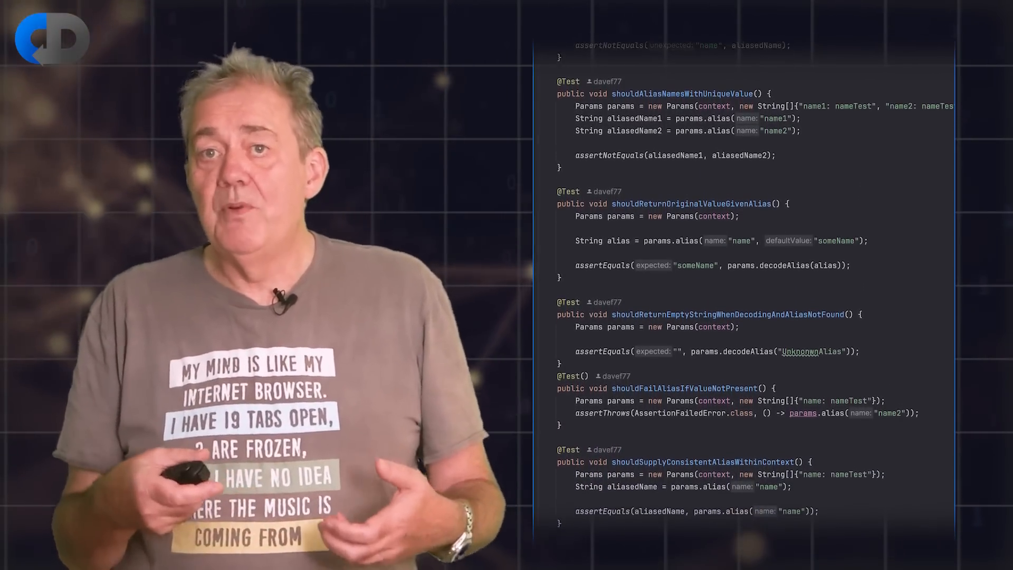
scroll("down", 3)
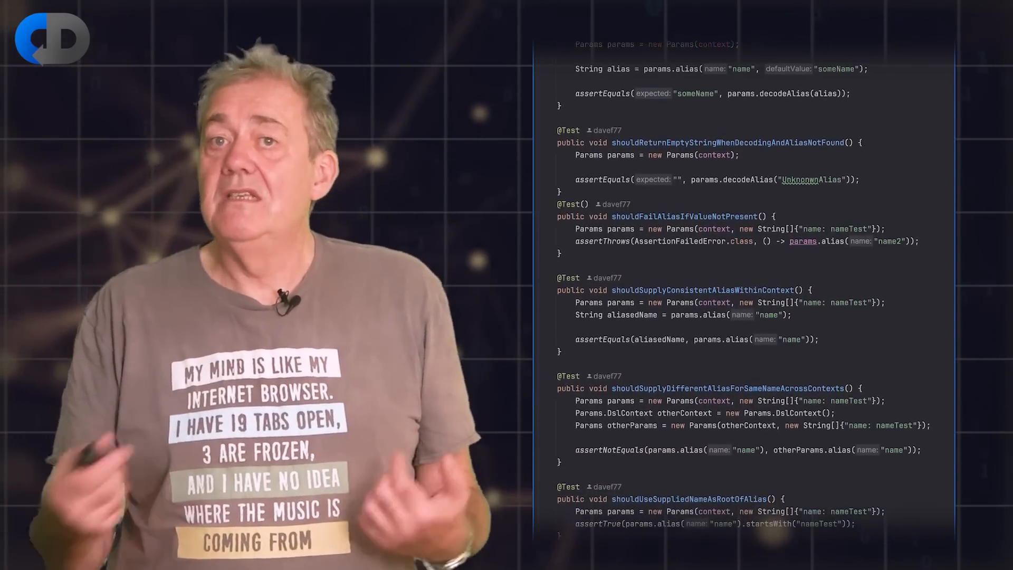
scroll("down", 3)
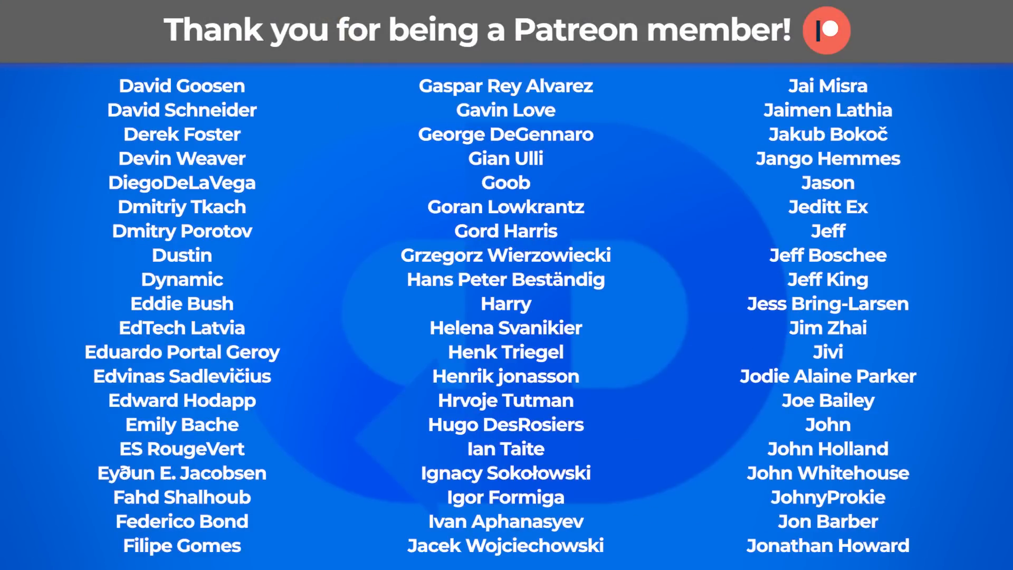
scroll("down", 3)
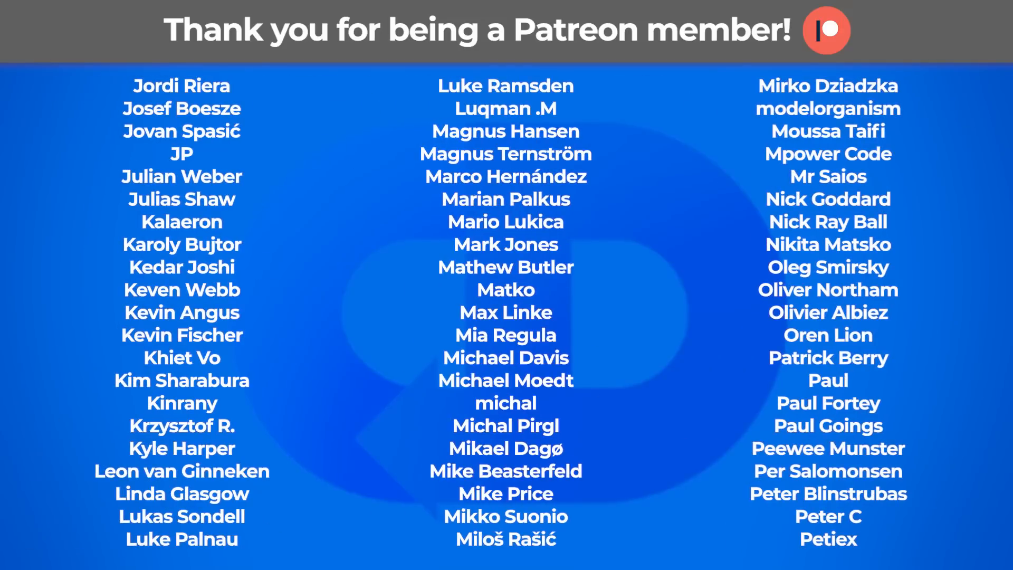
scroll("down", 3)
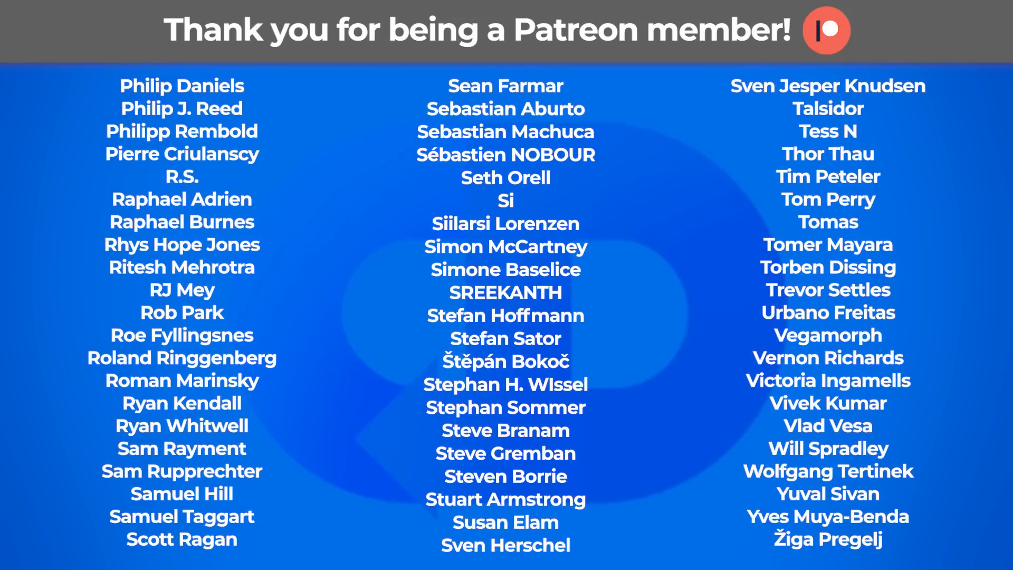